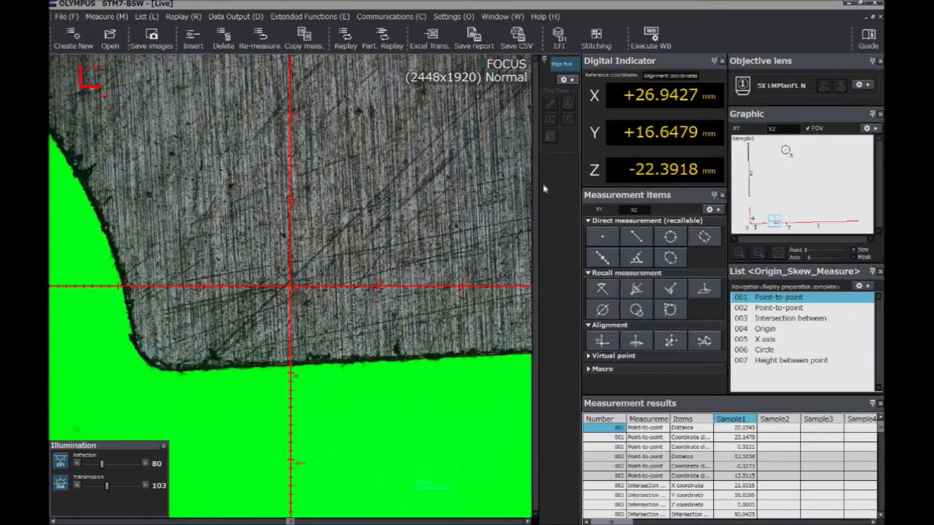
mouse_move(588, 207)
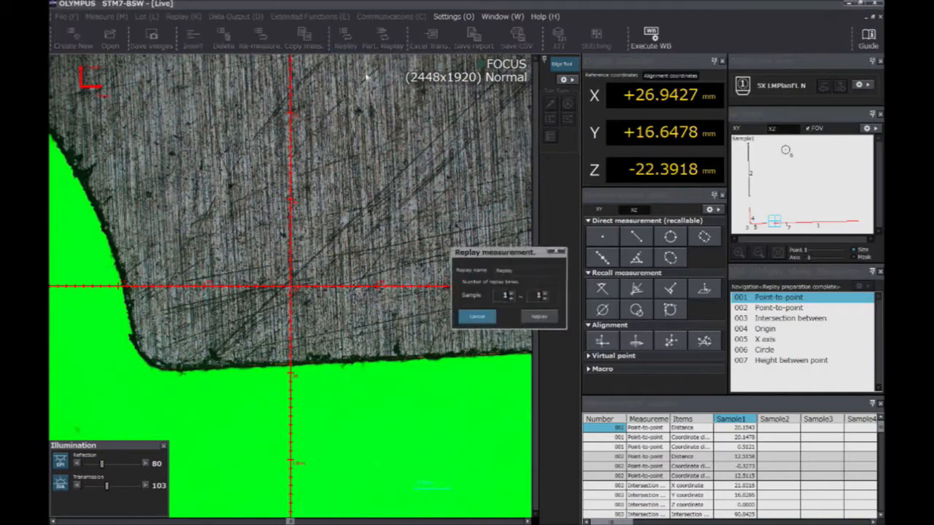
mouse_move(514, 315)
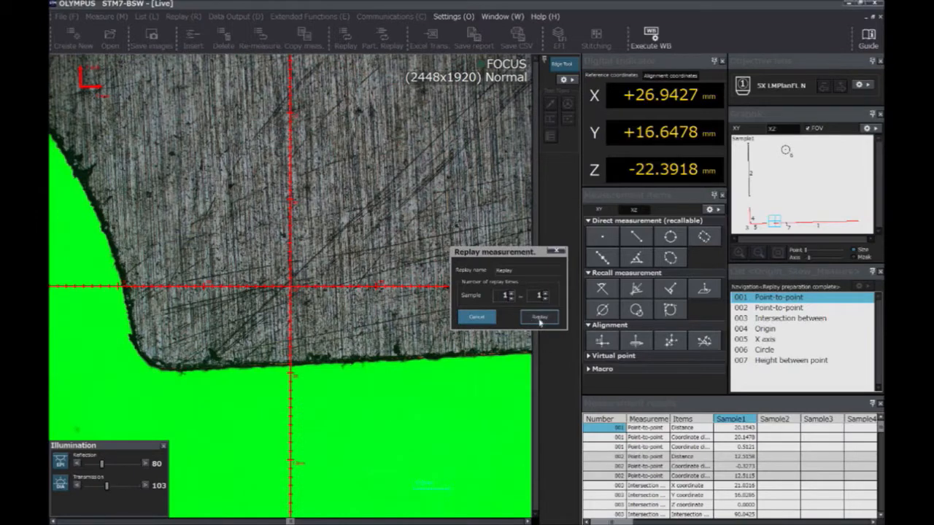
Replay the routine and capture both edge points of the first point-to-point measurement.
left_click(538, 317)
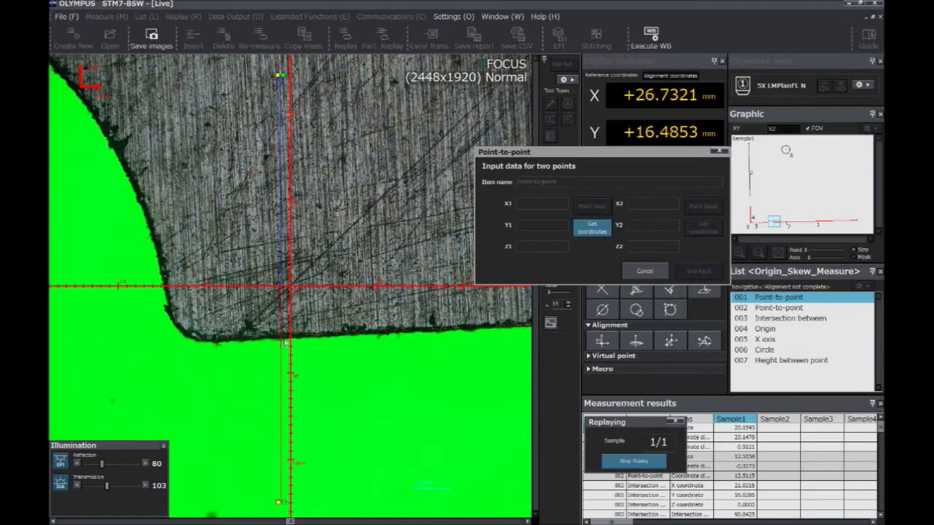
left_click(591, 227)
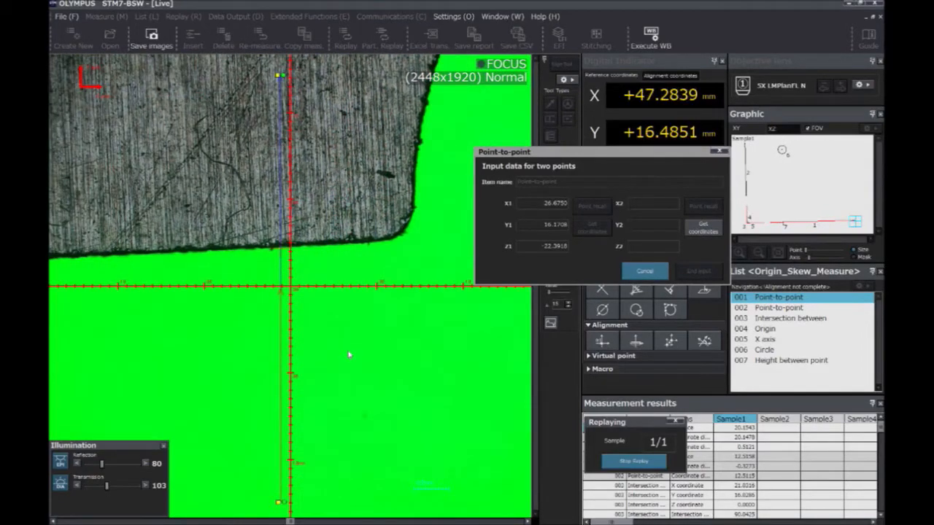
mouse_move(169, 255)
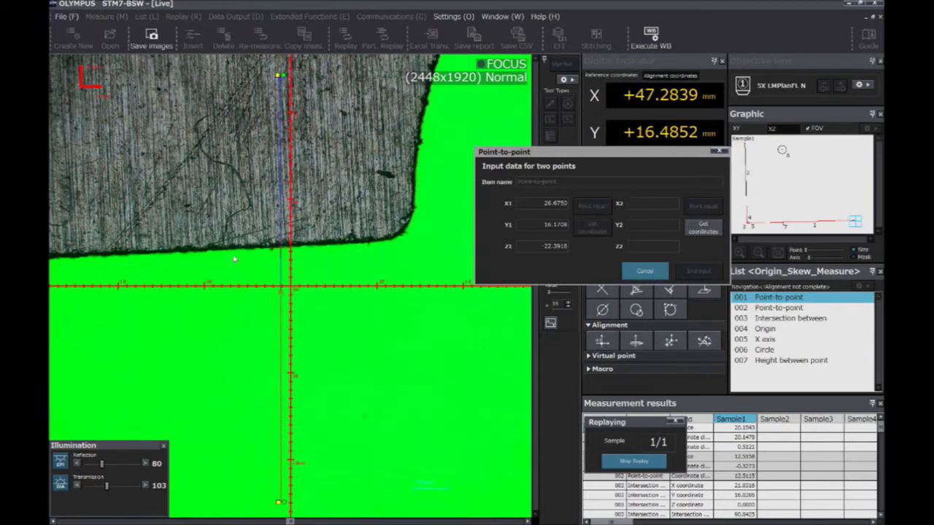
mouse_move(278, 259)
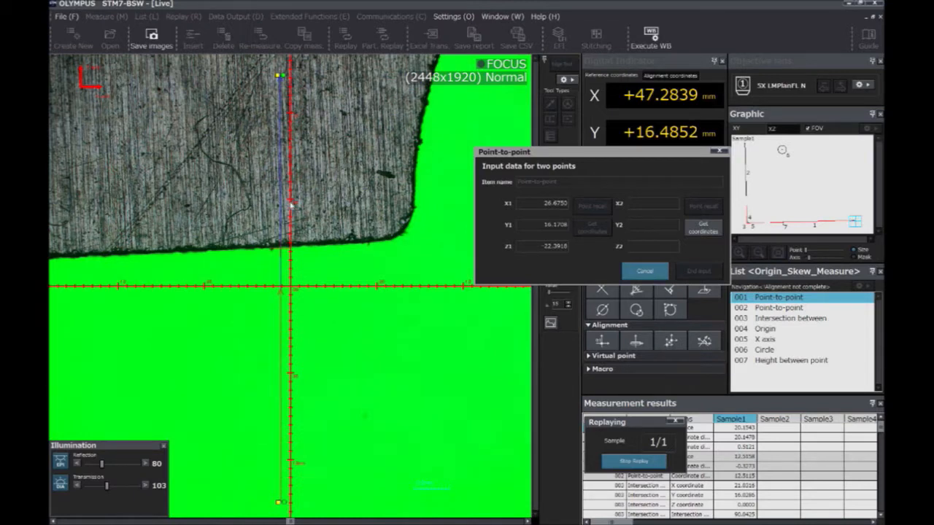
left_click(704, 227)
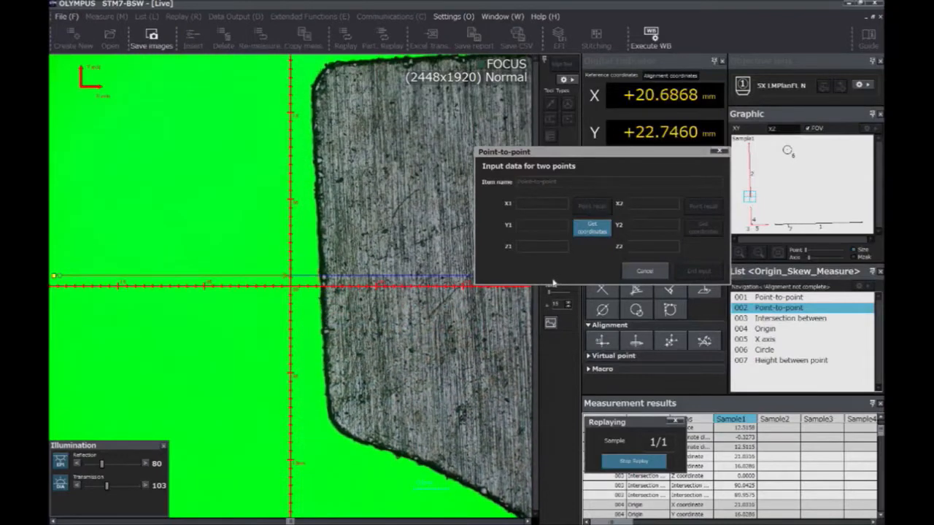
Capture the first and second edge points of the second point-to-point measurement.
left_click(591, 227)
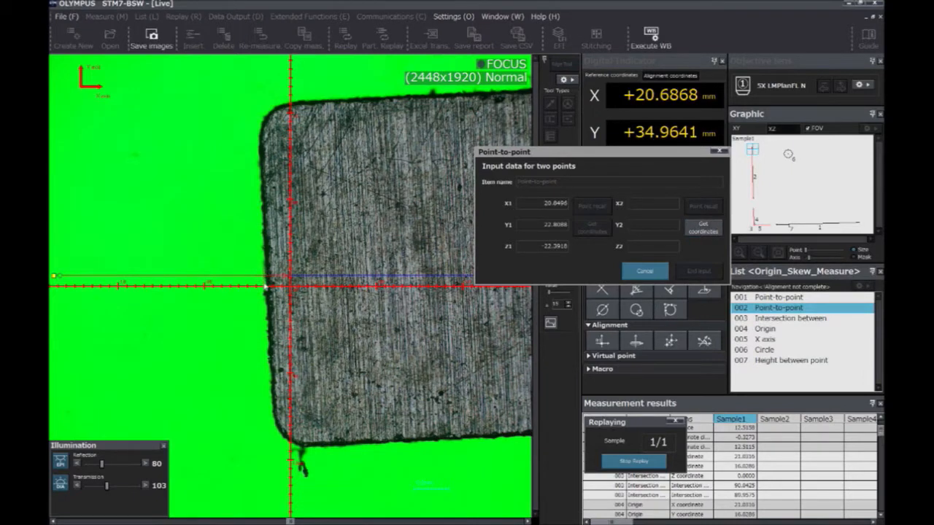
left_click(764, 350)
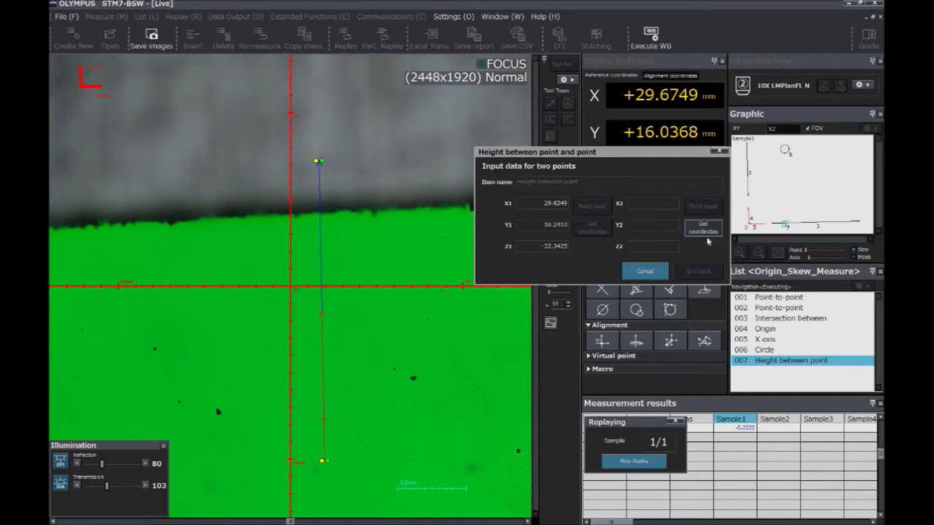
Capture point 2 of the height-between-points measurement, finishing the replay.
left_click(698, 270)
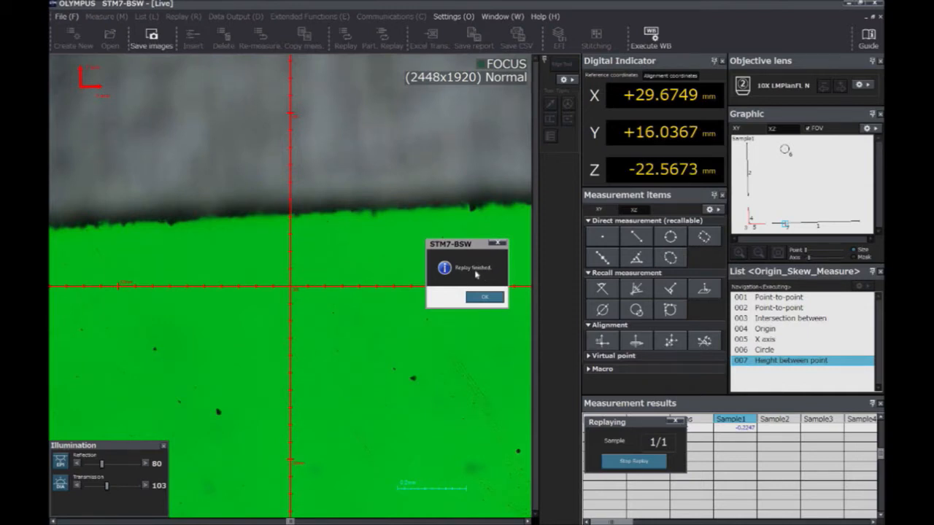
Acknowledge the Replay finished message so the results can be exported to Excel.
left_click(484, 297)
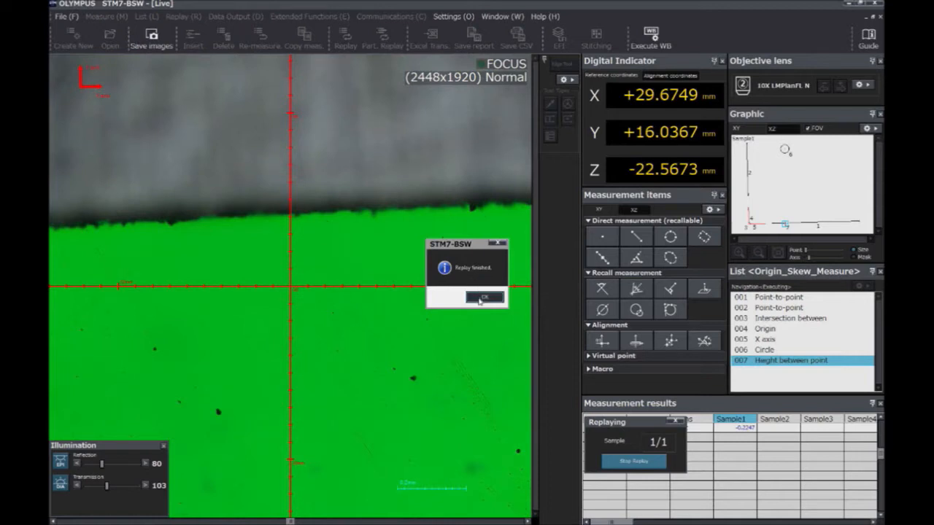
left_click(481, 296)
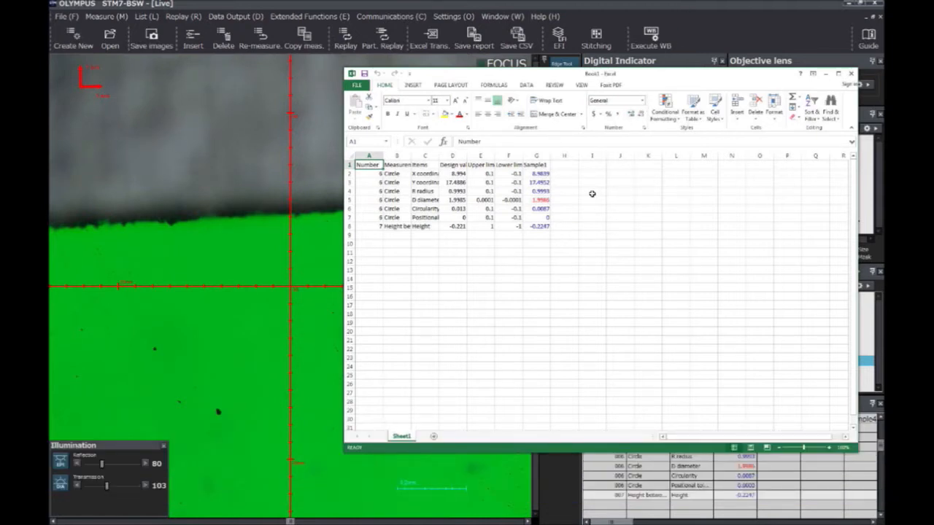
Close the exported Excel results workbook to return to STM7-BSW.
left_click(844, 75)
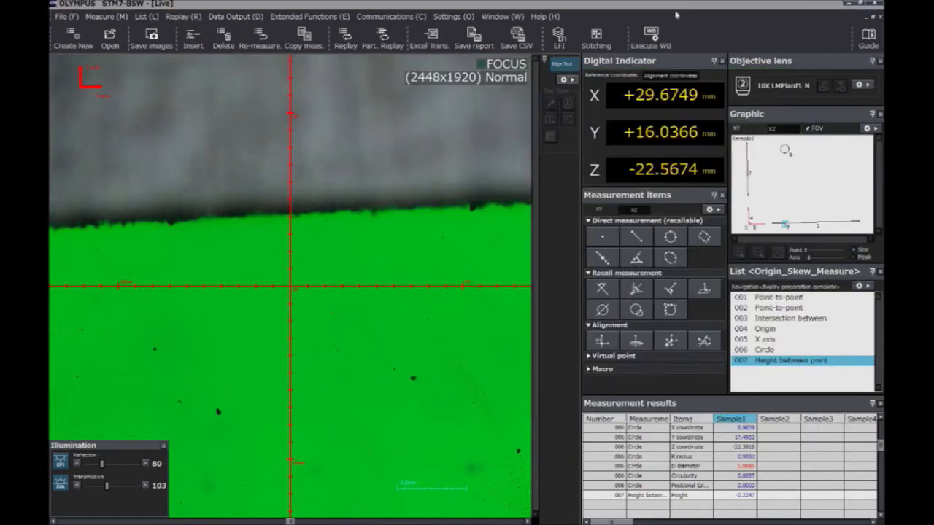
mouse_move(471, 35)
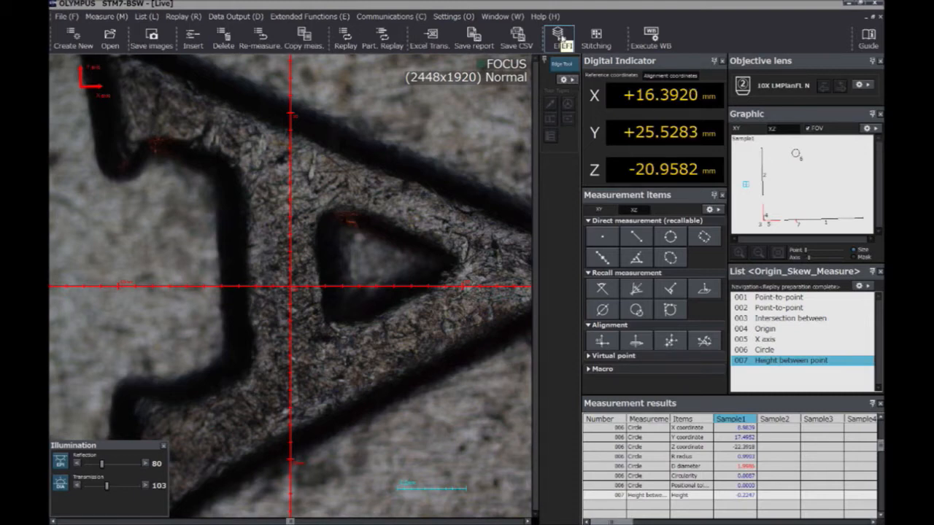
Start EFI creation at lower camera resolution and set the current height as the lower focus limit.
left_click(560, 32)
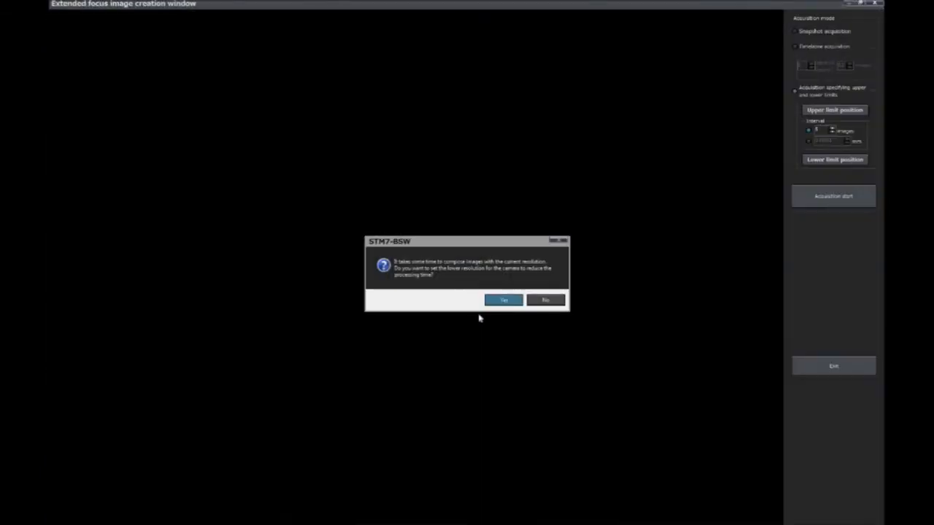
left_click(504, 301)
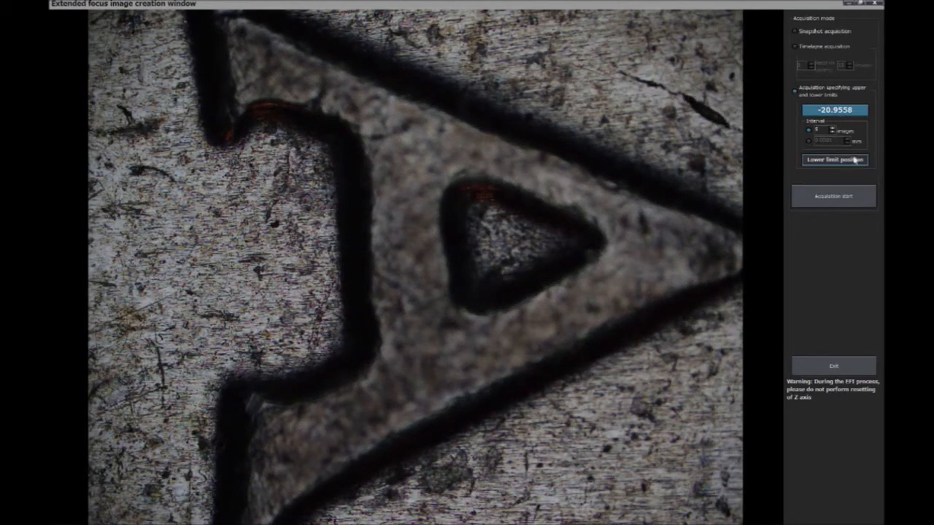
left_click(835, 195)
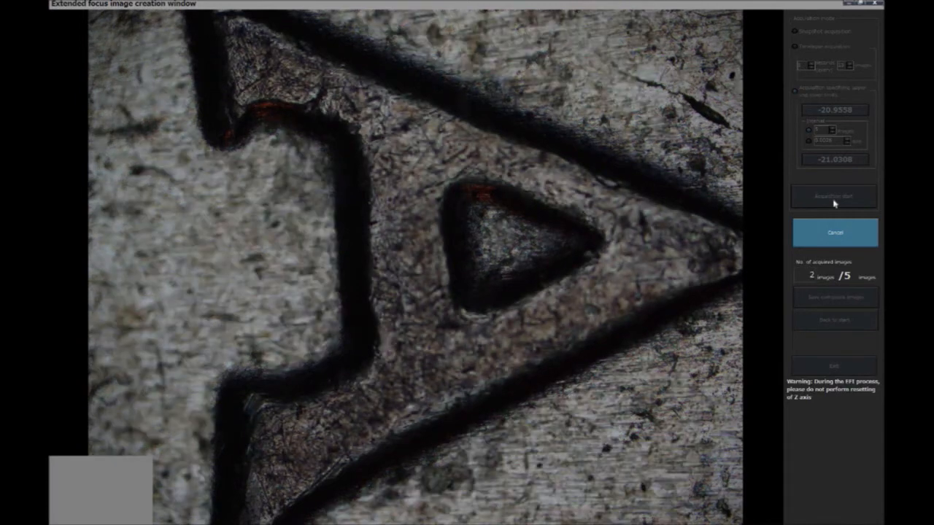